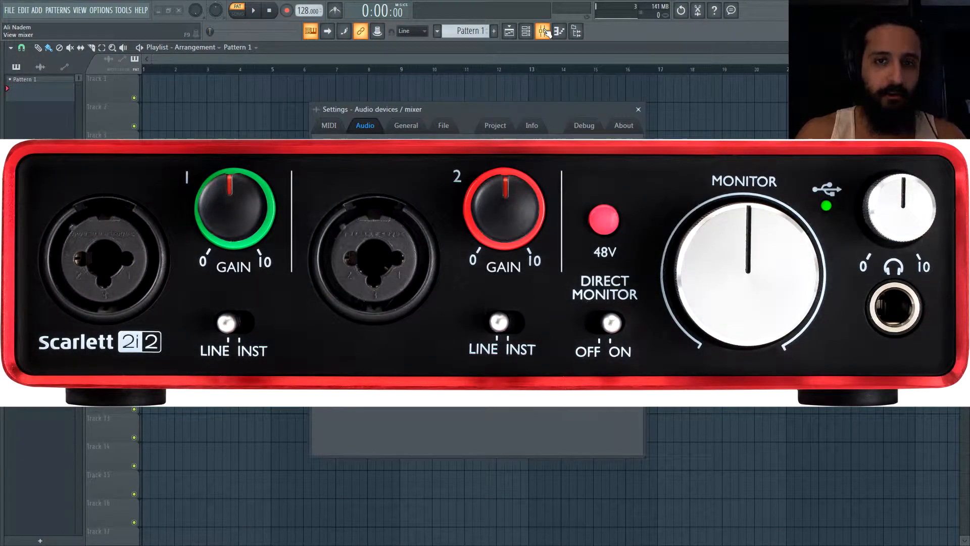
Reopen the Audio settings and list the installed device drivers (Focusrite USB, ASIO4ALL v2)
left_click(365, 126)
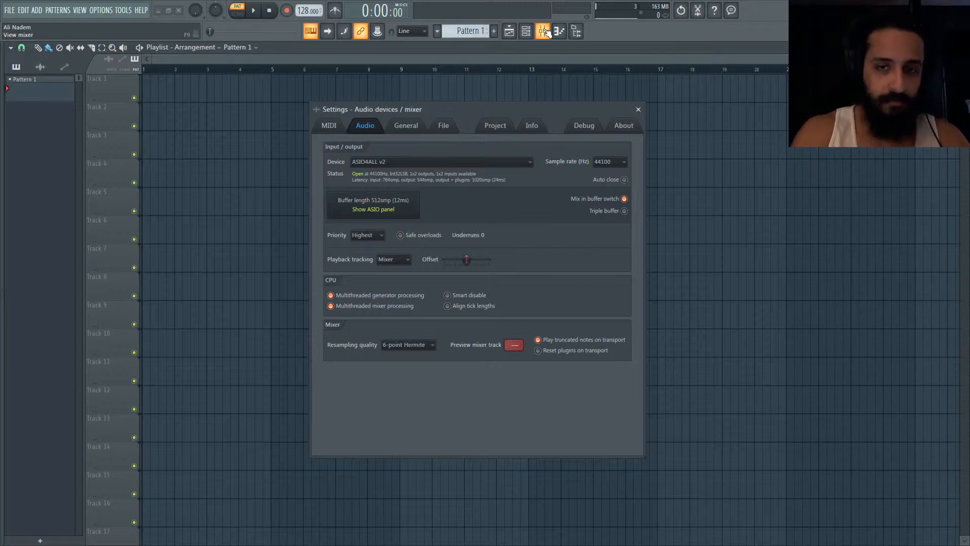
left_click(637, 109)
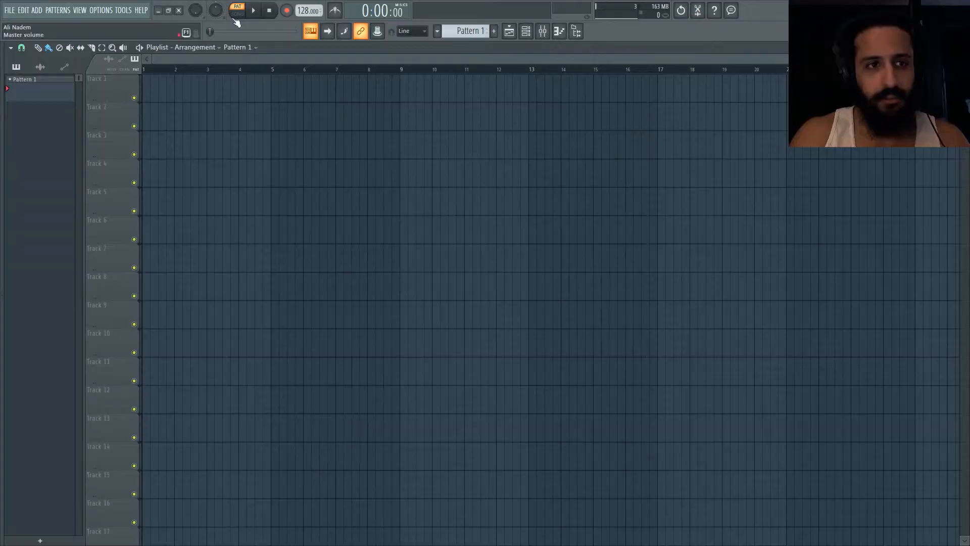
left_click(106, 10)
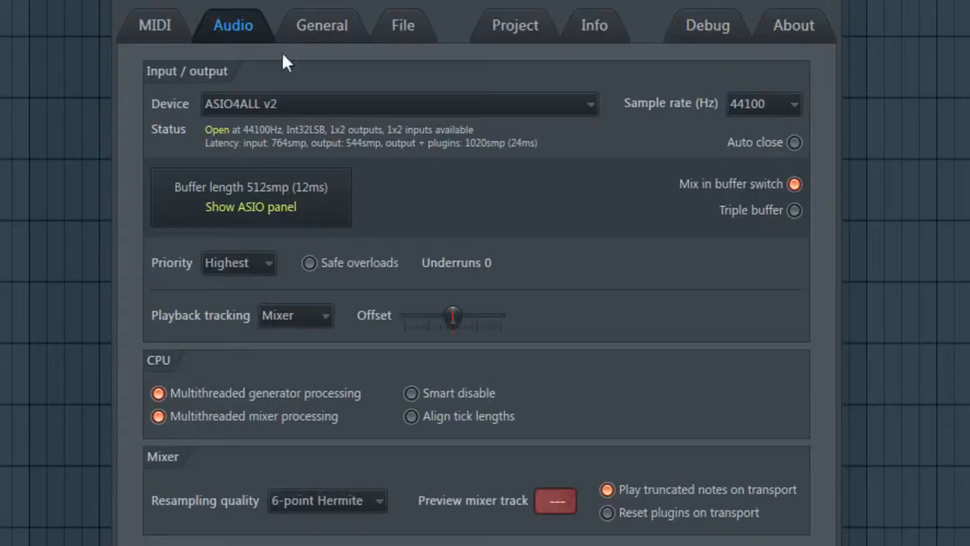
mouse_move(591, 111)
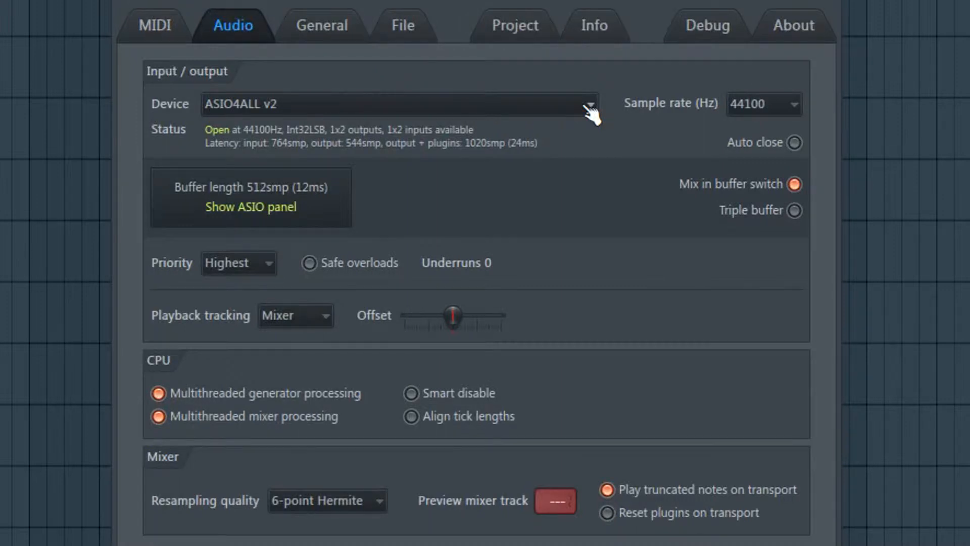
left_click(586, 103)
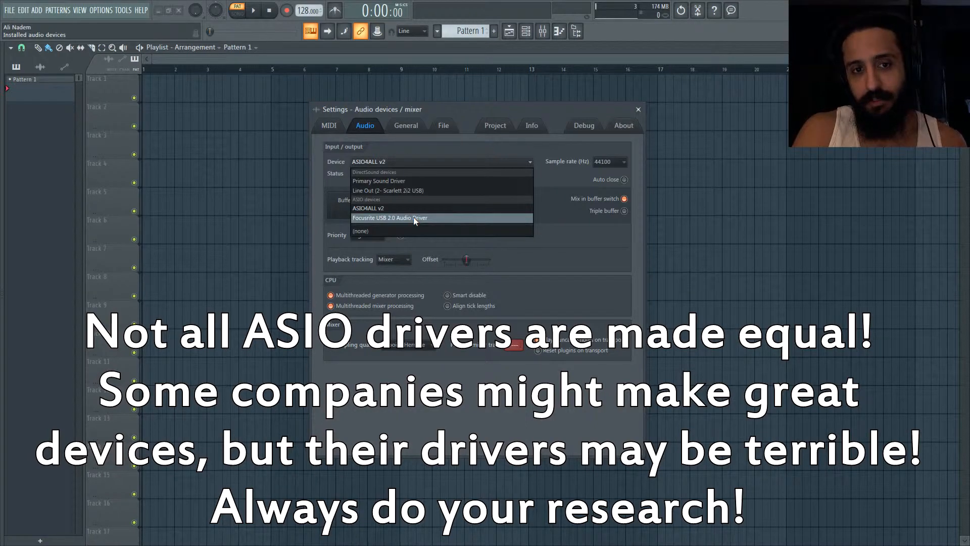
mouse_move(405, 209)
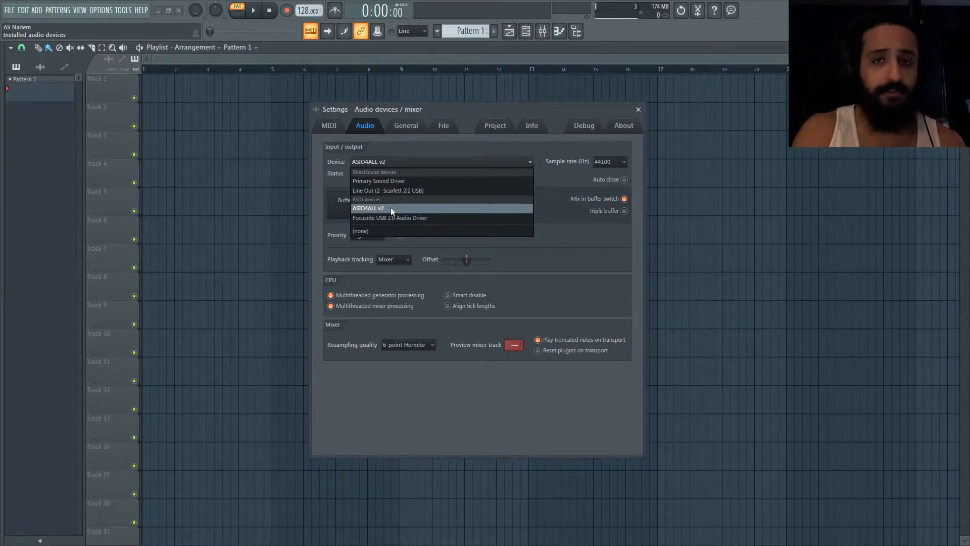
Keep ASIO4ALL v2 as the audio device and show its ASIO driver panel
left_click(367, 208)
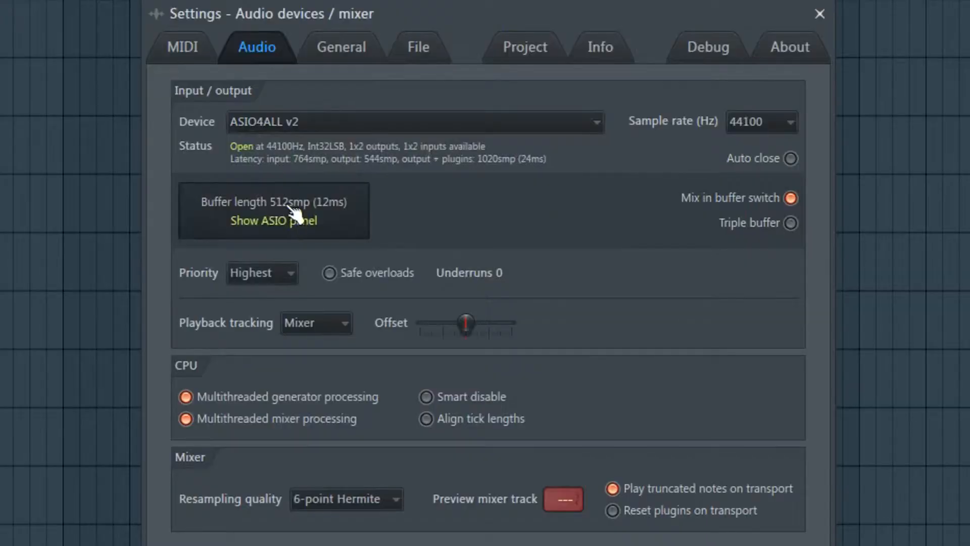
left_click(273, 220)
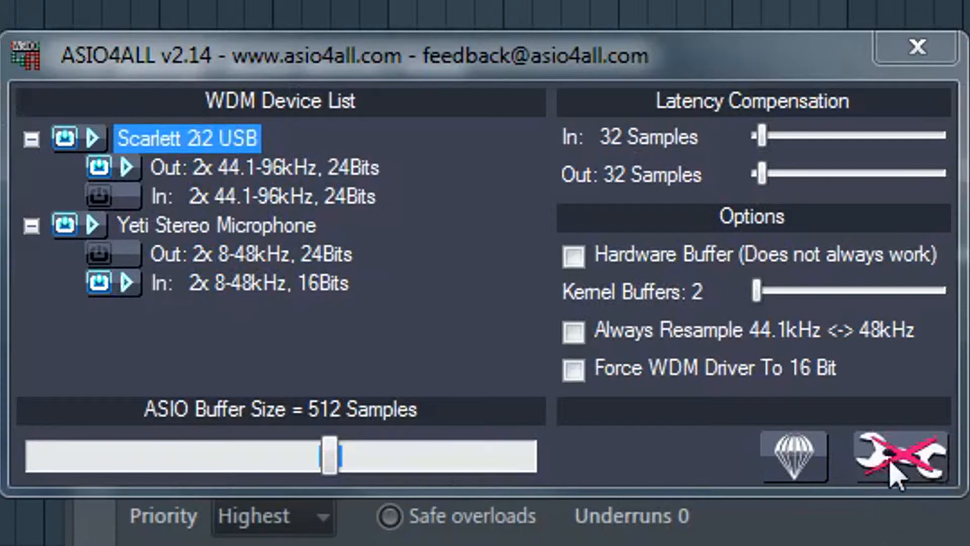
Confirm Scarlett 2i2 output and Yeti microphone input stay enabled in ASIO4ALL, then close the panel
left_click(900, 458)
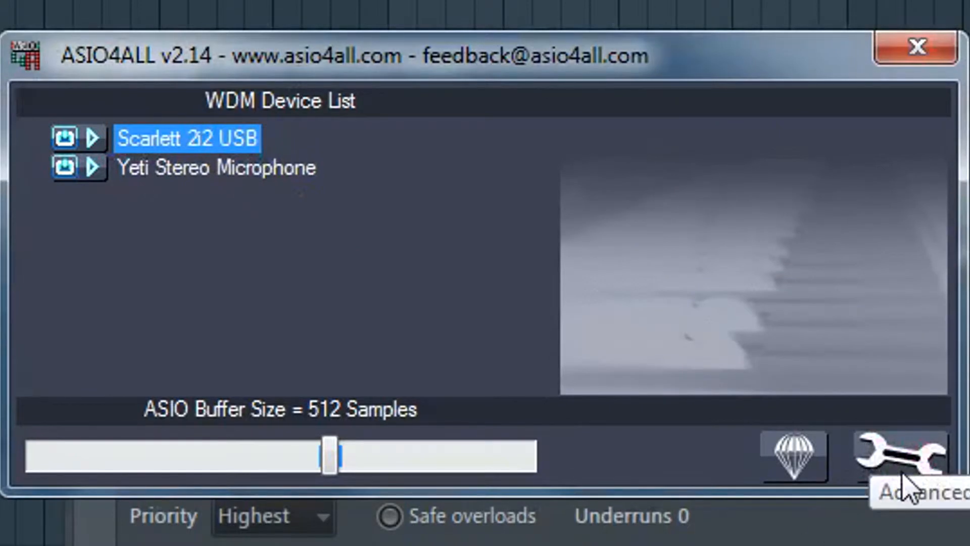
left_click(901, 457)
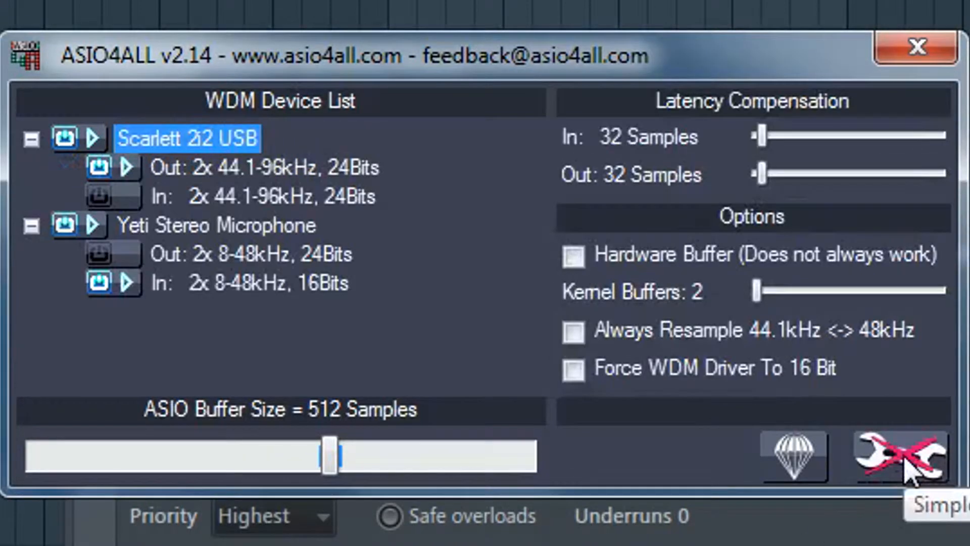
mouse_move(61, 325)
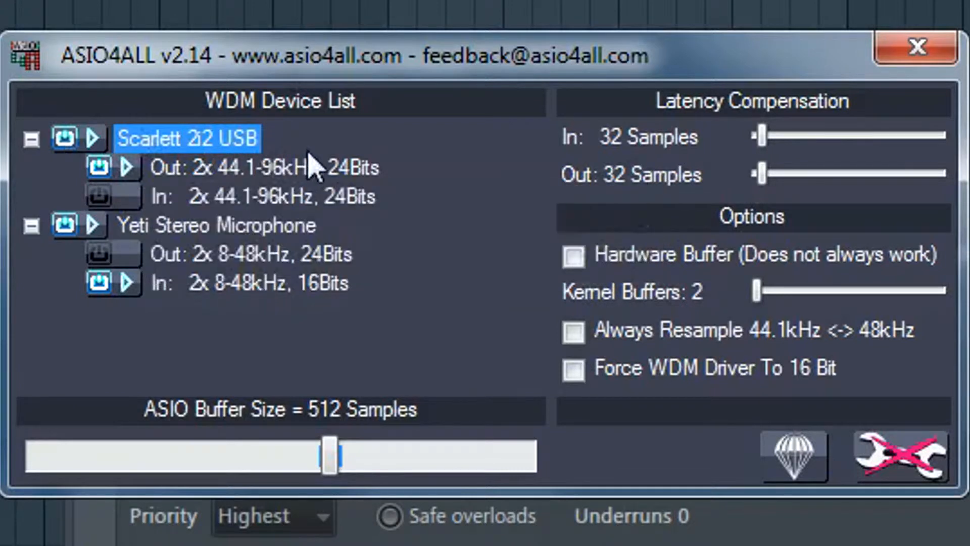
mouse_move(219, 186)
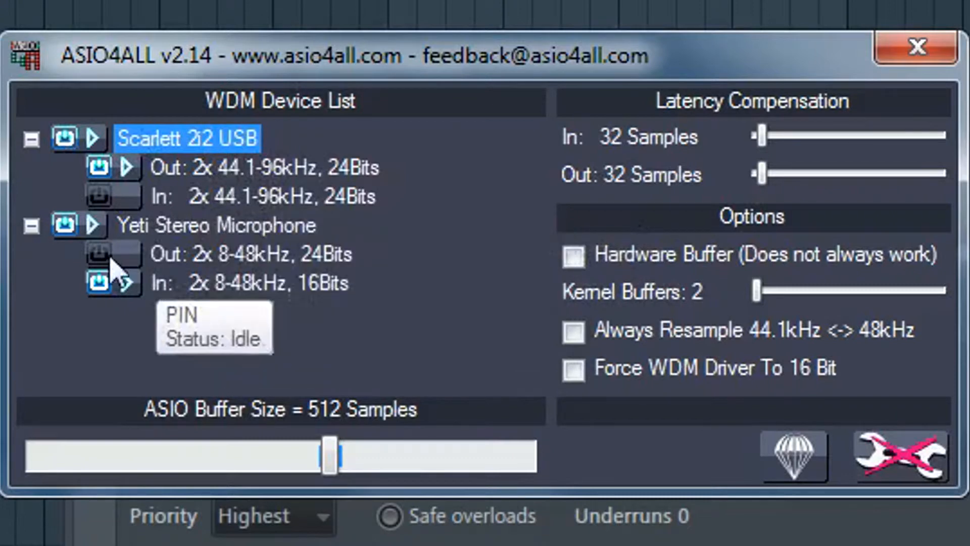
mouse_move(183, 241)
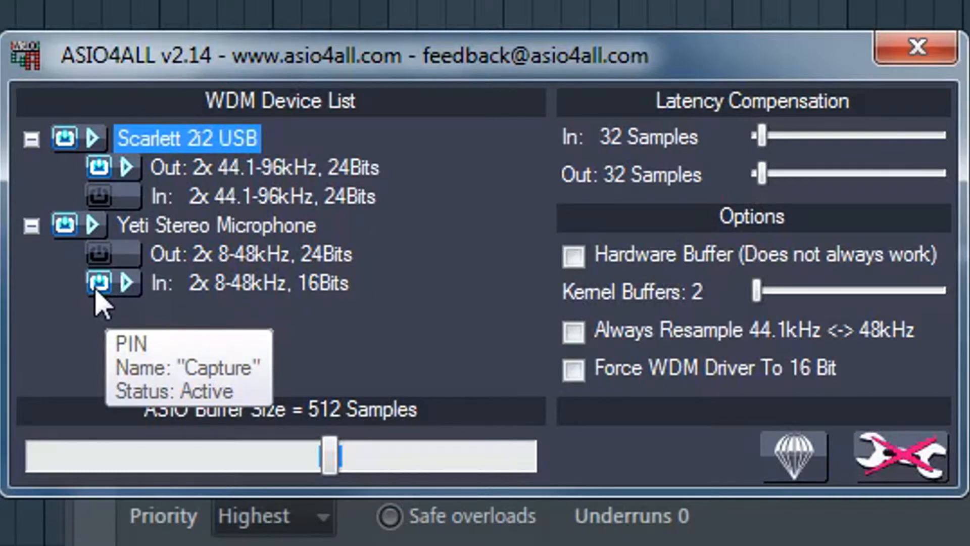
mouse_move(922, 49)
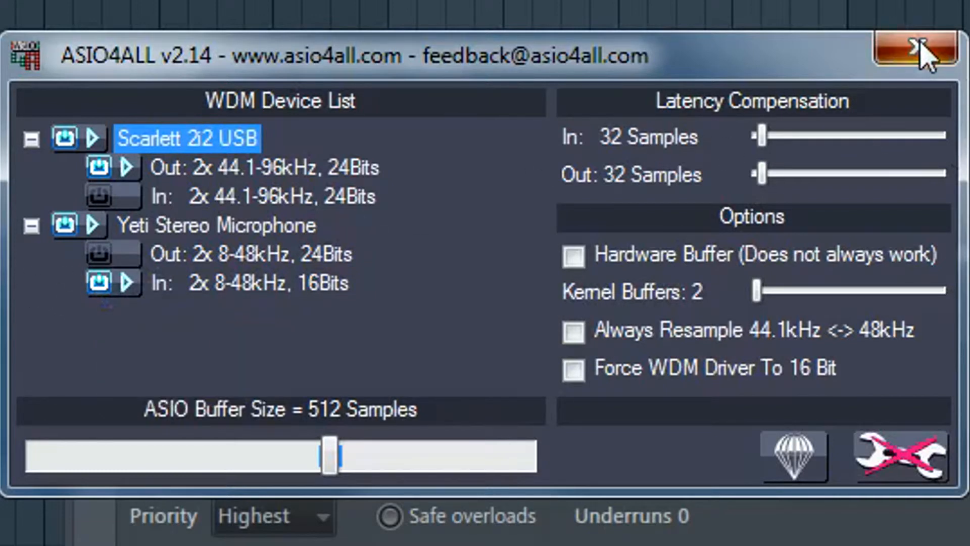
left_click(923, 51)
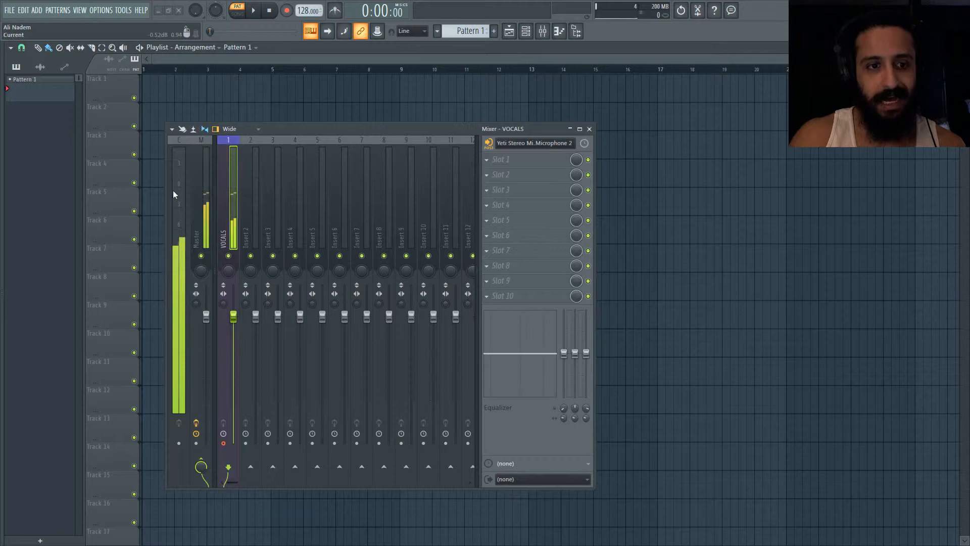
Select the VOCALS mixer insert and choose Yeti Stereo Microphone 2 as its audio input
left_click(406, 216)
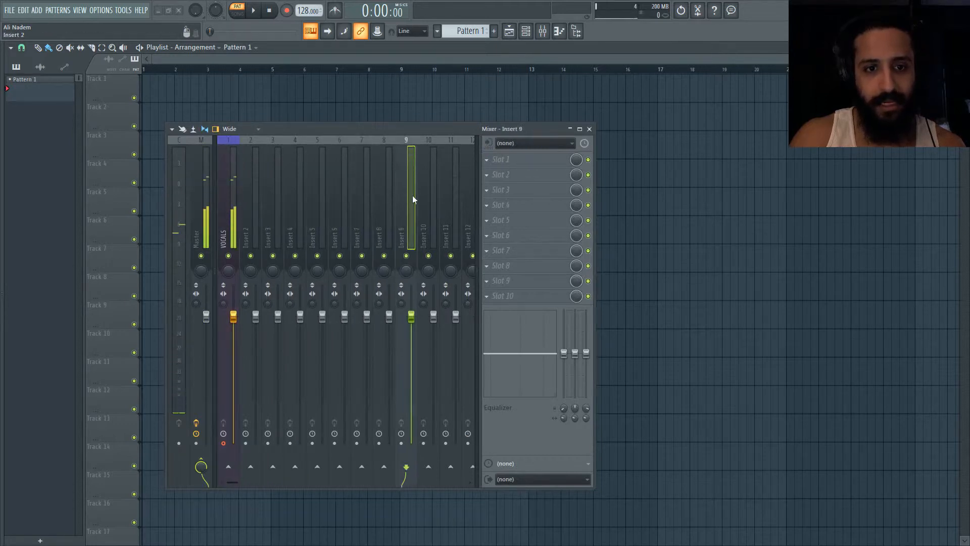
left_click(229, 186)
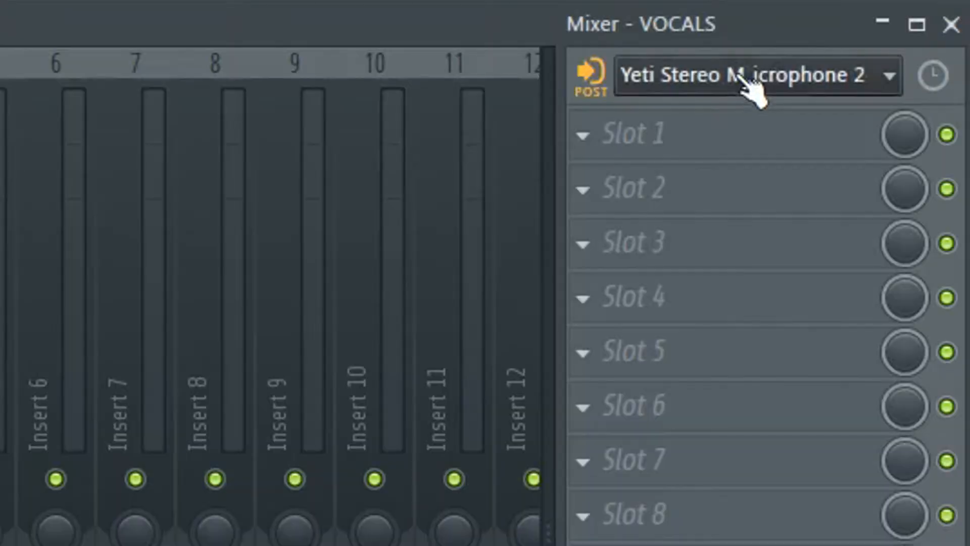
left_click(743, 76)
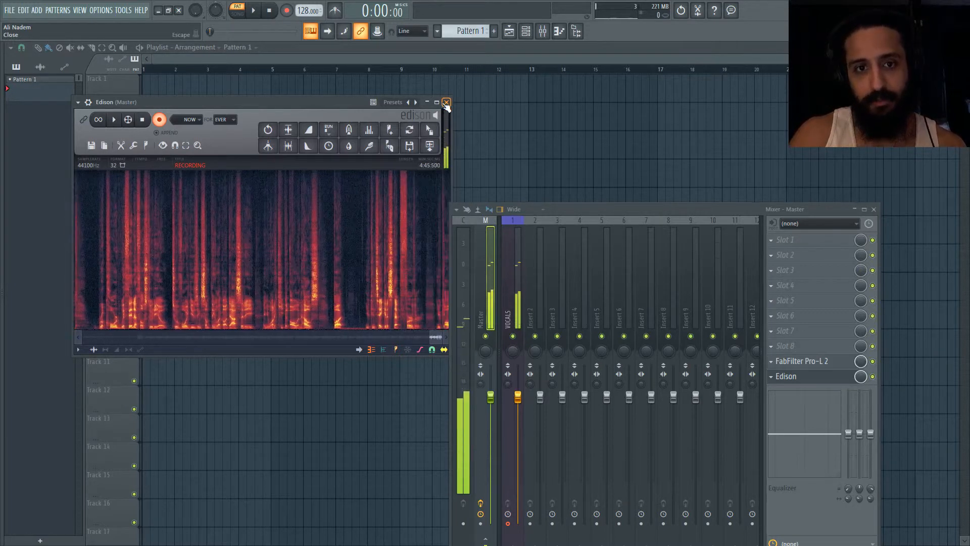
Close Edison and return to the VOCALS insert showing its empty effect slots
left_click(446, 102)
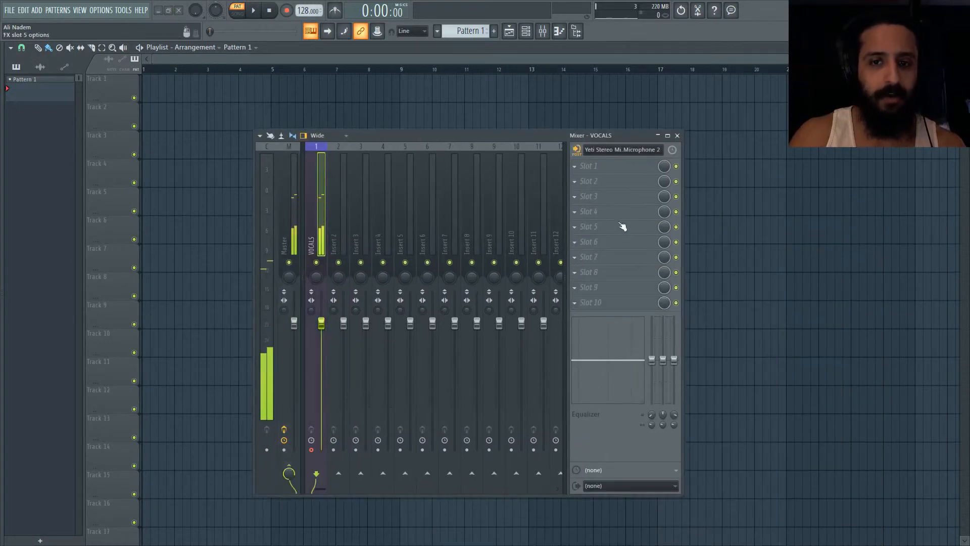
mouse_move(576, 186)
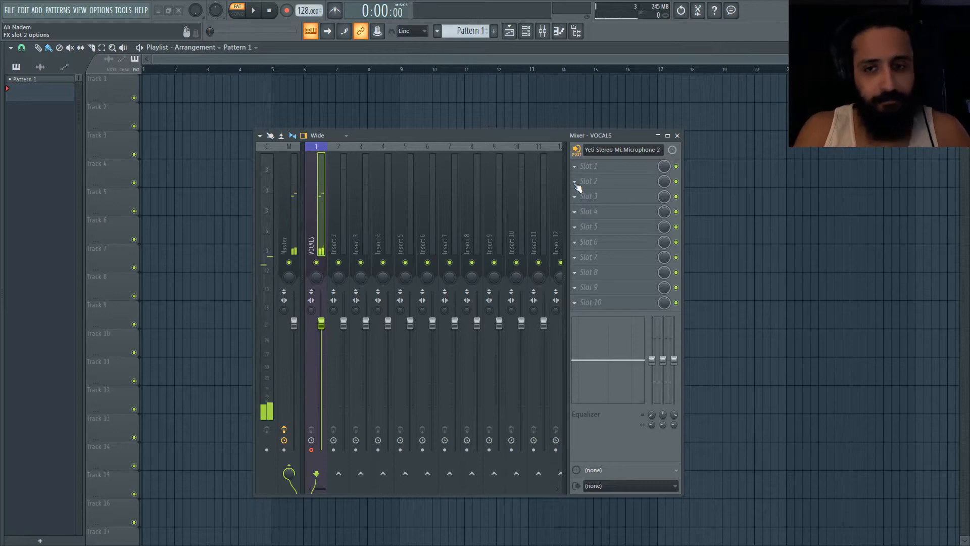
left_click(575, 196)
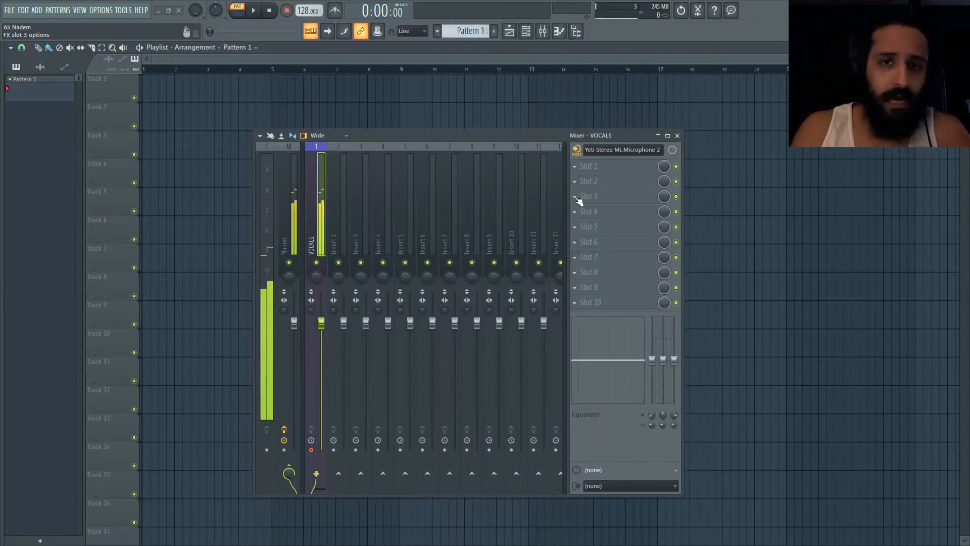
Load Auto-Tune Evo VST into slot 3 of the VOCALS insert
left_click(574, 196)
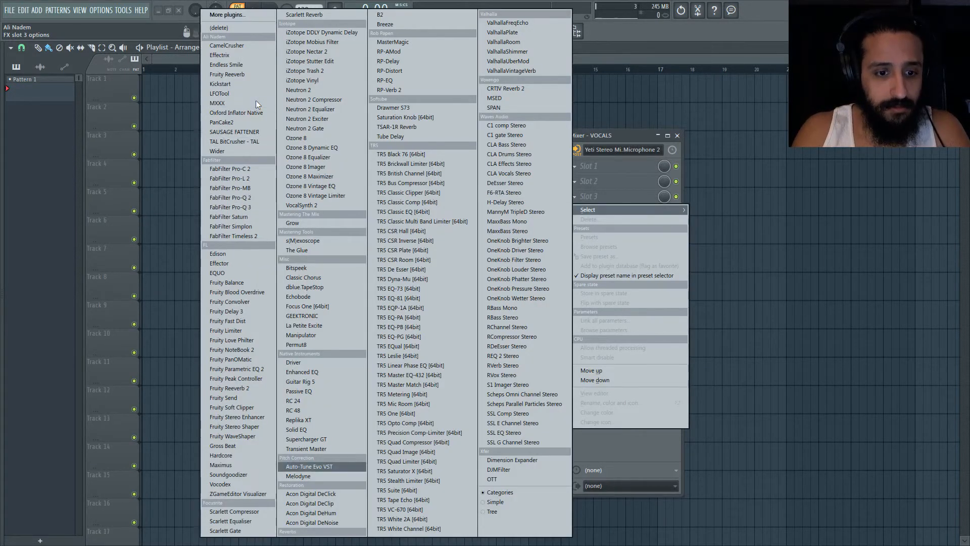
mouse_move(319, 468)
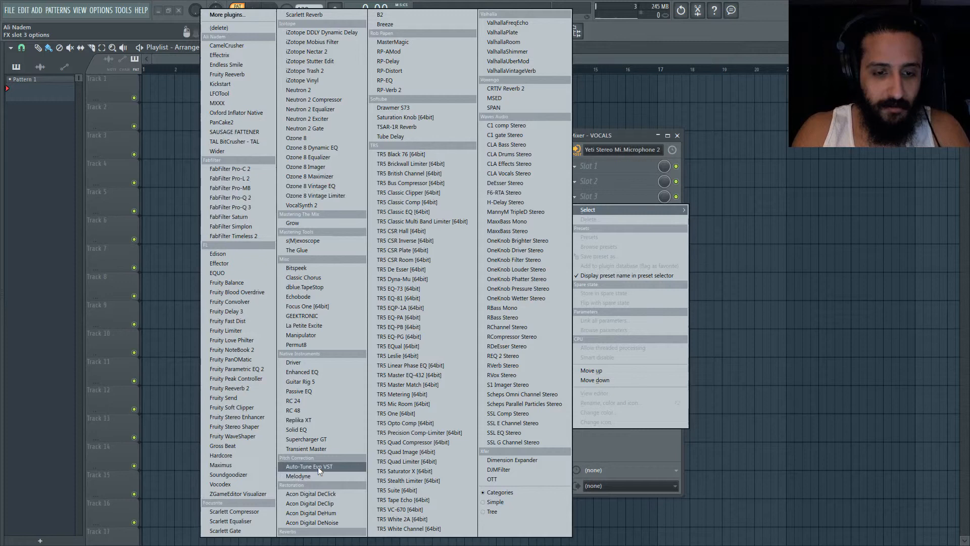
left_click(309, 466)
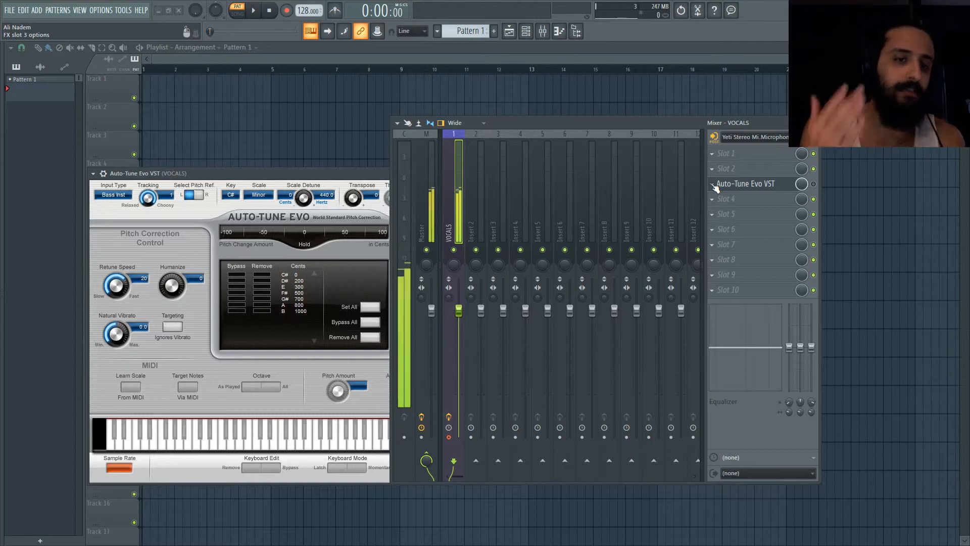
left_click(101, 10)
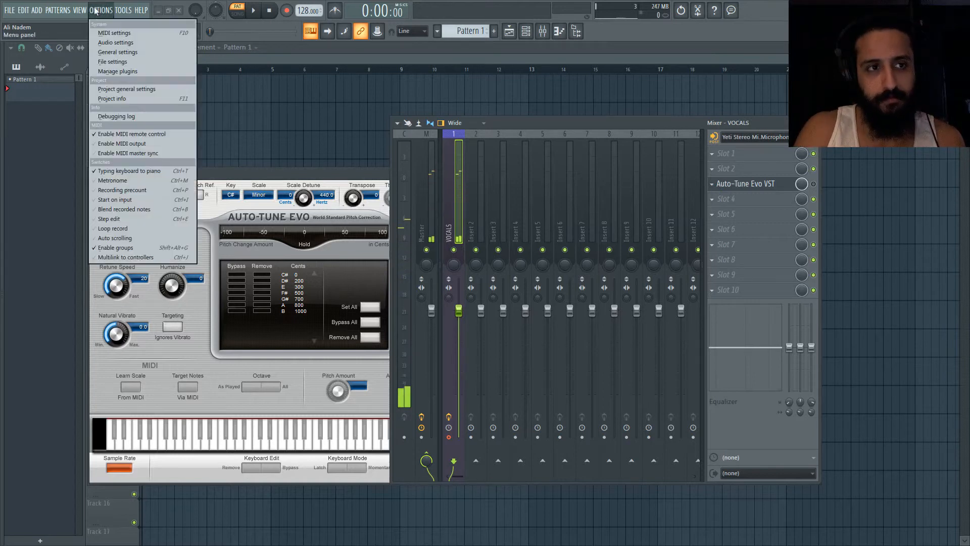
left_click(115, 42)
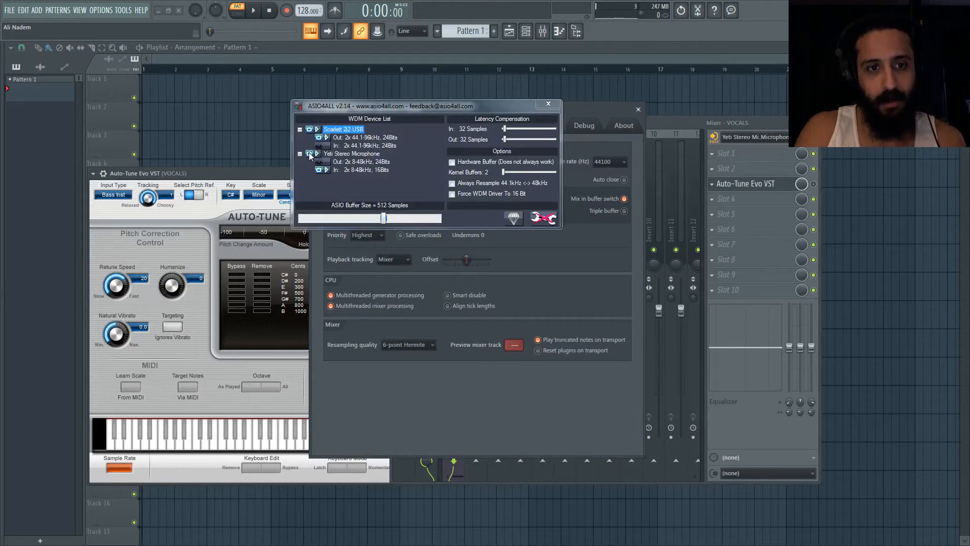
left_click(547, 104)
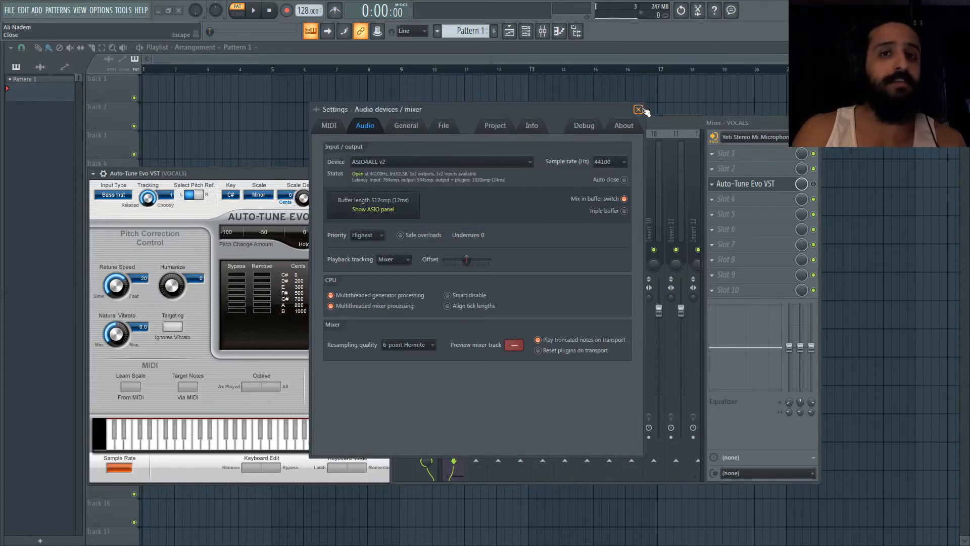
left_click(639, 109)
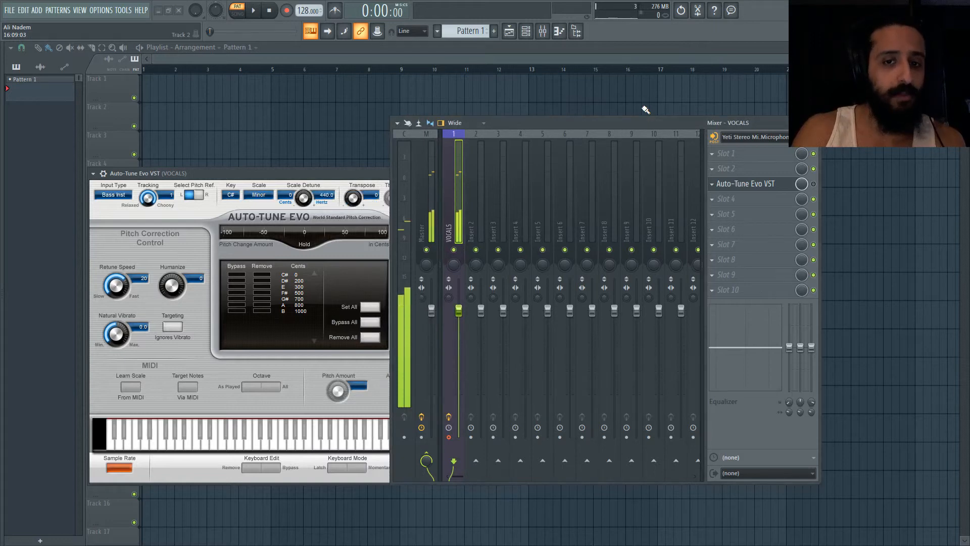